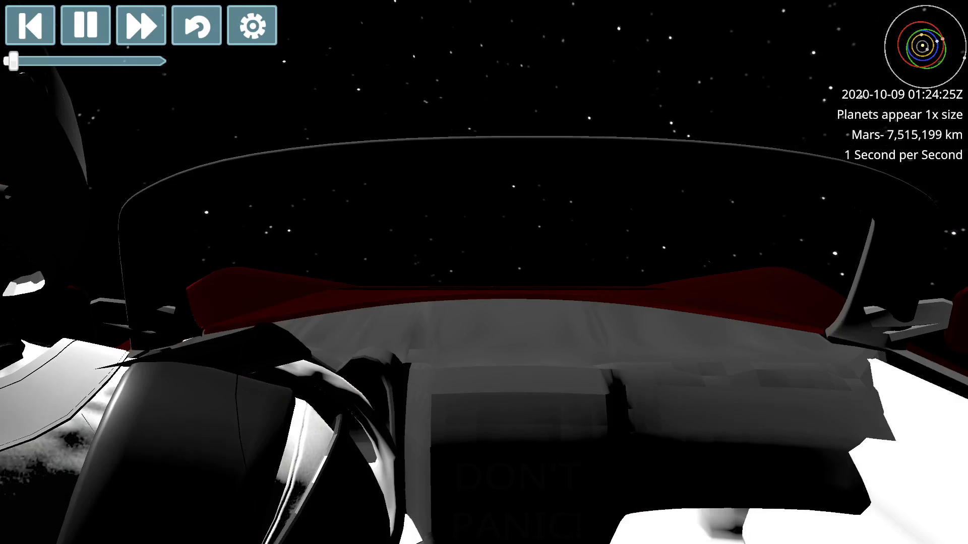
# Step: Set the camera Rotation Mode to Always face Target with Mars as the target
pyautogui.click(253, 26)
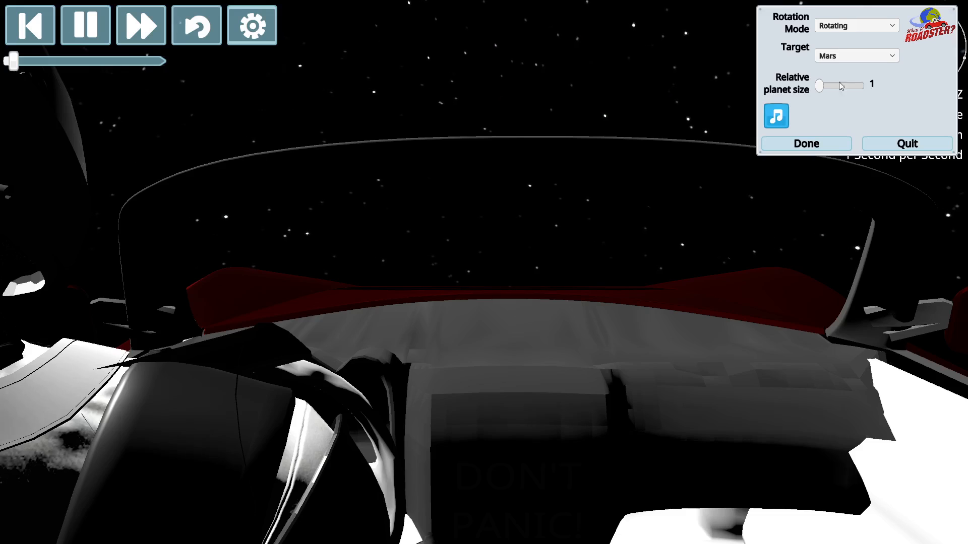
pyautogui.click(856, 25)
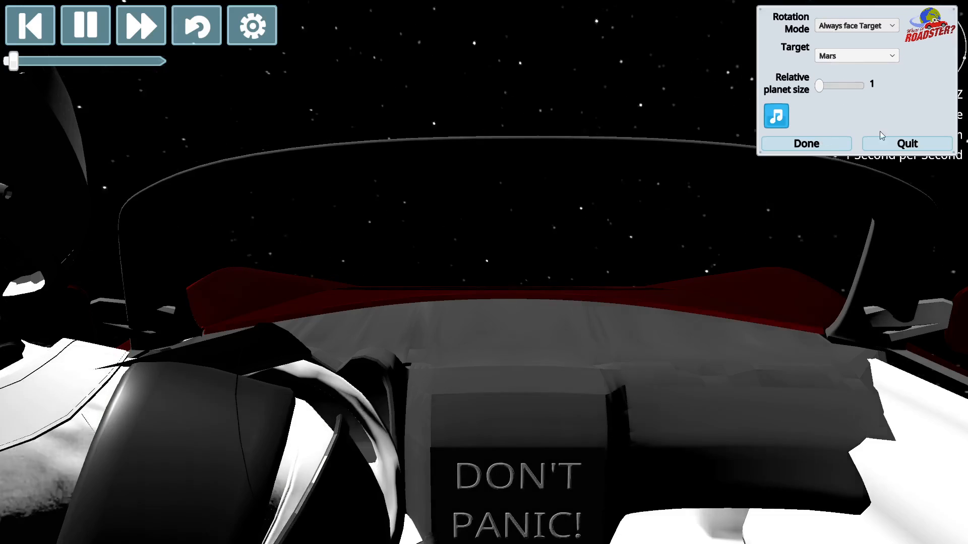
pyautogui.click(805, 143)
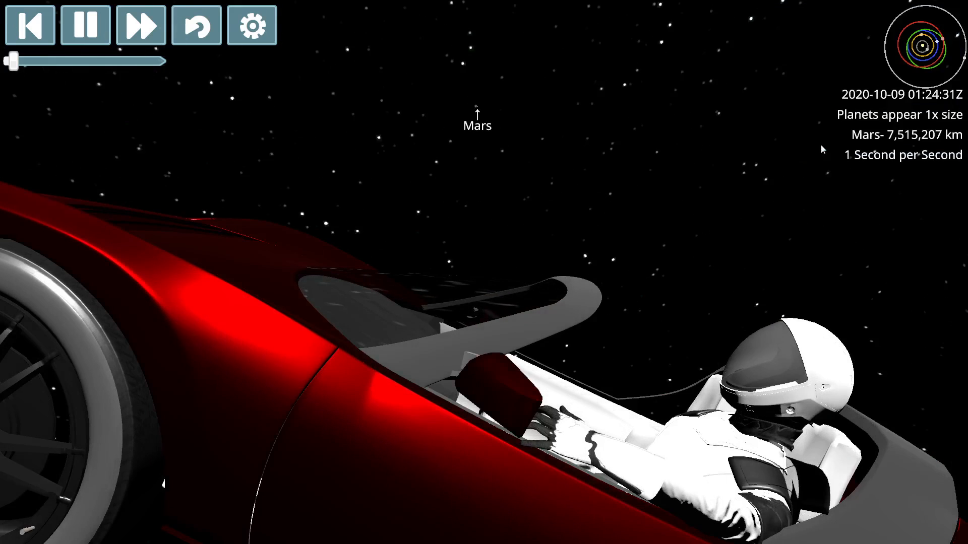
pyautogui.moveTo(453, 69)
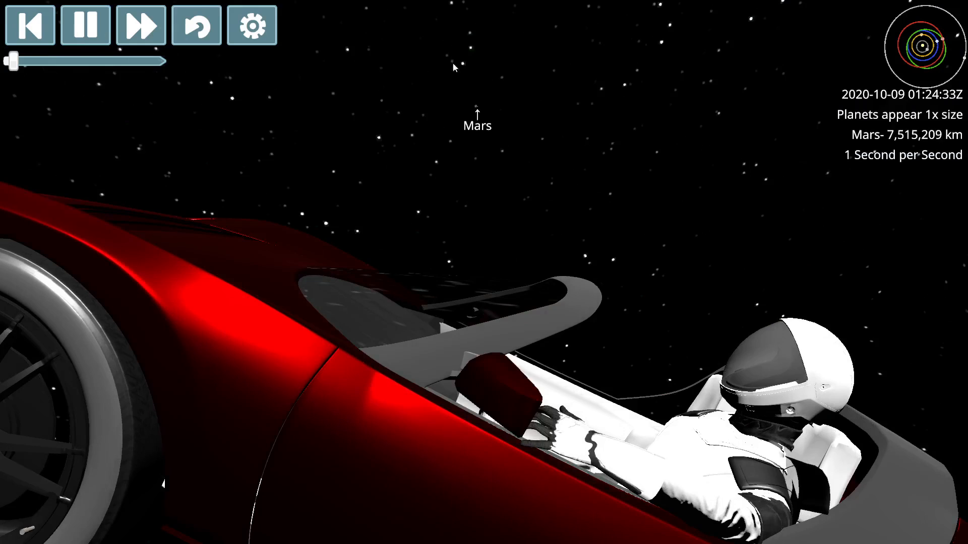
pyautogui.moveTo(592, 116)
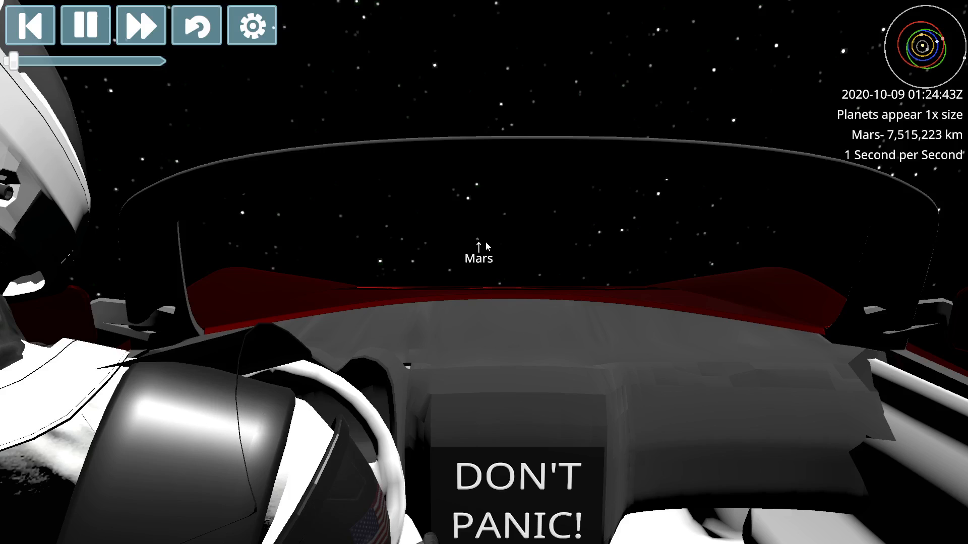
pyautogui.click(250, 25)
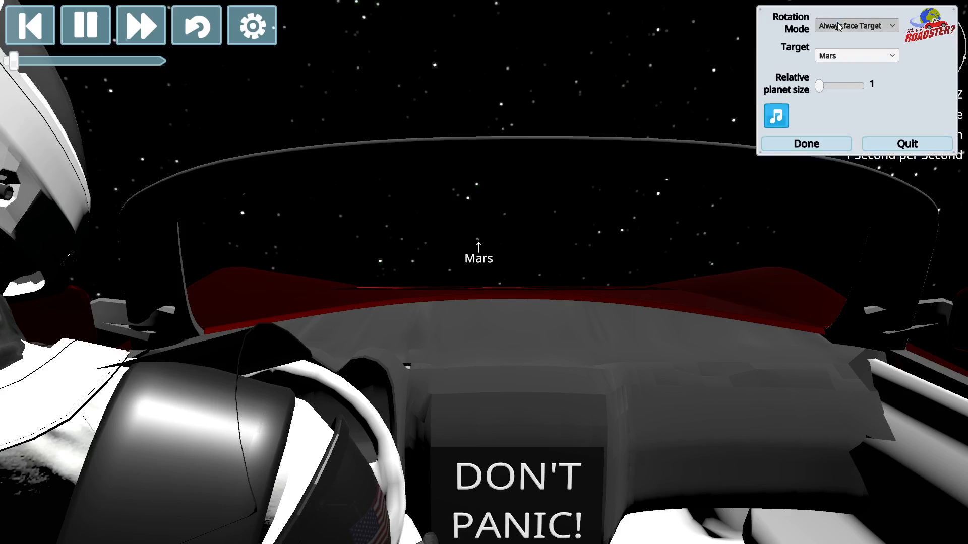
pyautogui.click(805, 143)
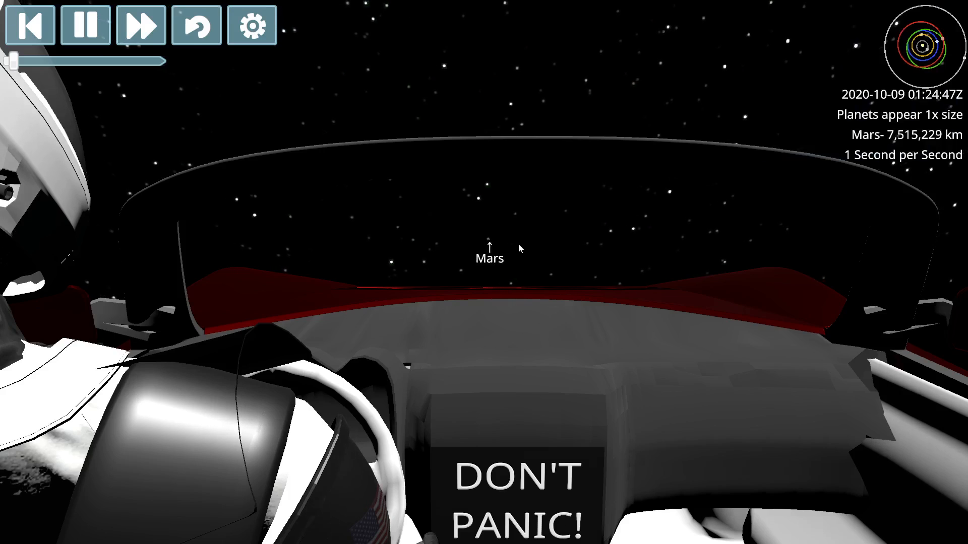